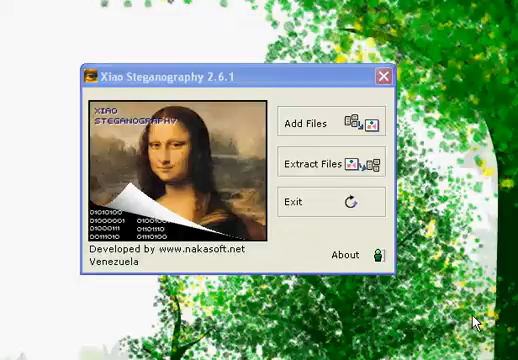
pyautogui.moveTo(232, 168)
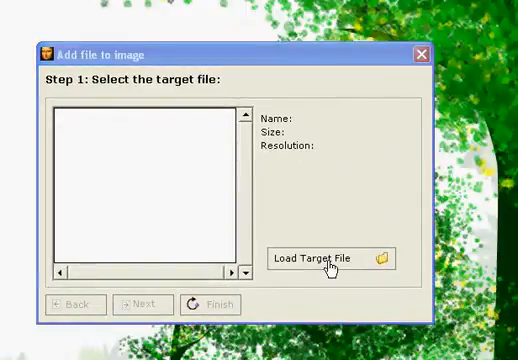
# Browse for wallpaper_m99.bmp as the carrier image for the hidden file
pyautogui.click(318, 256)
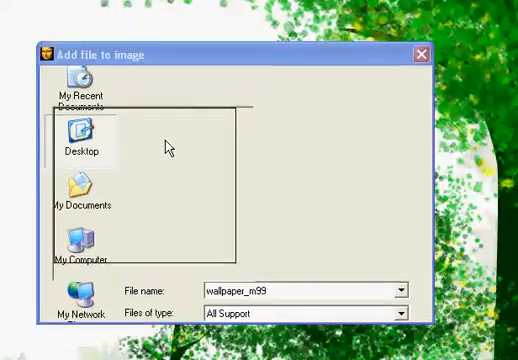
pyautogui.moveTo(244, 234)
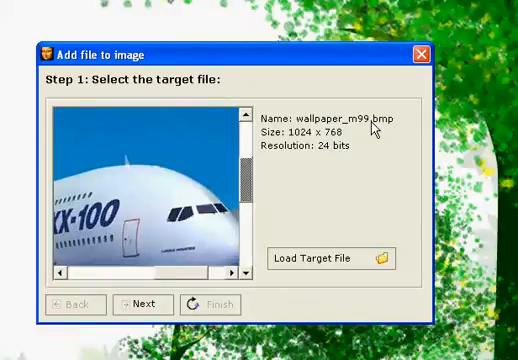
# Queue the xlsx spreadsheet to hide in the airplane image and continue to encryption options
pyautogui.click(148, 304)
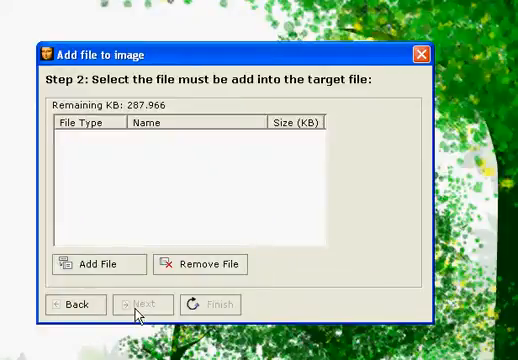
pyautogui.click(86, 264)
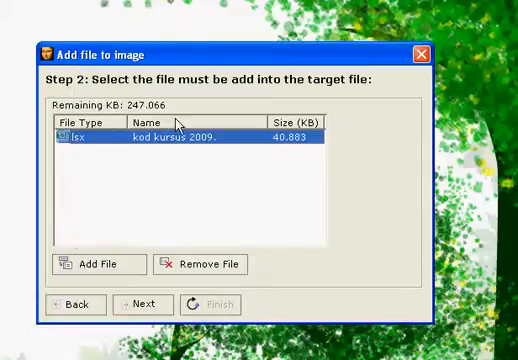
pyautogui.click(142, 304)
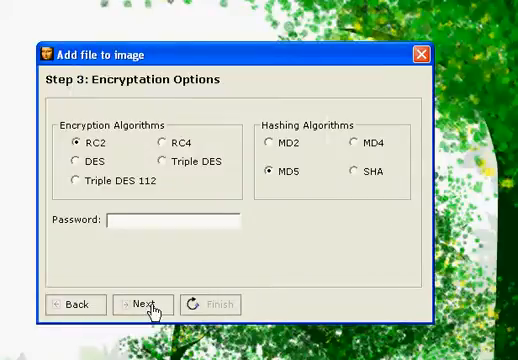
# Set a password with RC2 encryption and MD5 hashing kept, then proceed to saving the image
pyautogui.write('*')
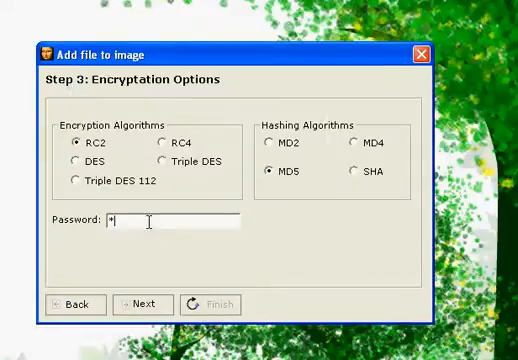
pyautogui.write('*****')
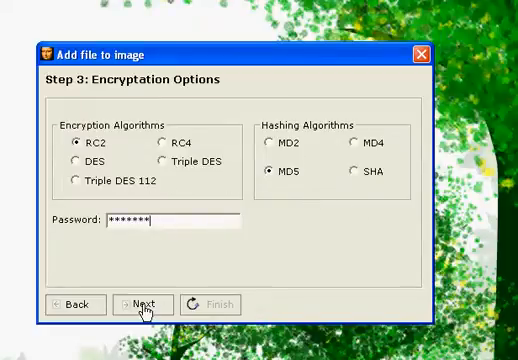
pyautogui.moveTo(340, 168)
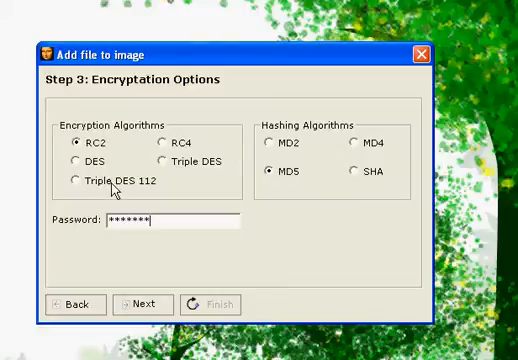
pyautogui.moveTo(148, 304)
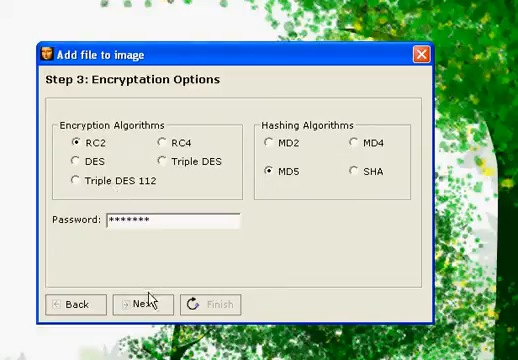
pyautogui.click(148, 304)
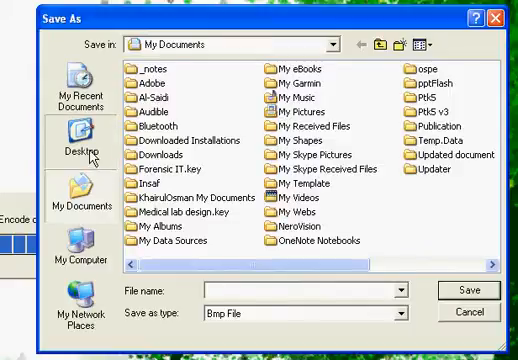
# Save the stego airplane image to the Desktop as test
pyautogui.click(74, 132)
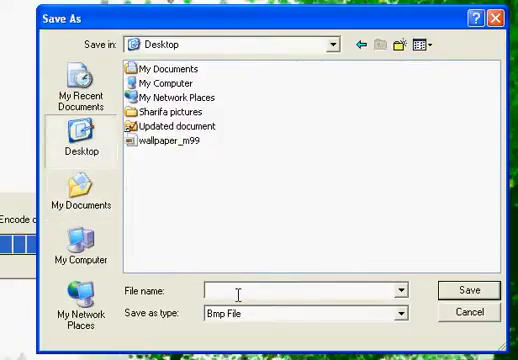
pyautogui.write('test')
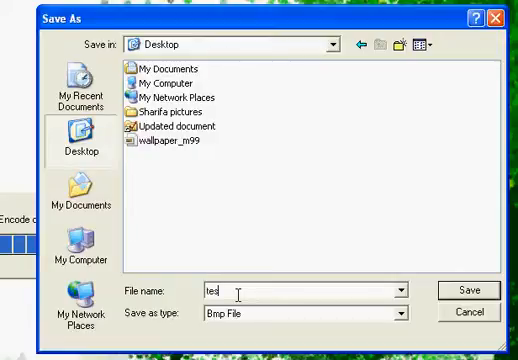
pyautogui.click(466, 284)
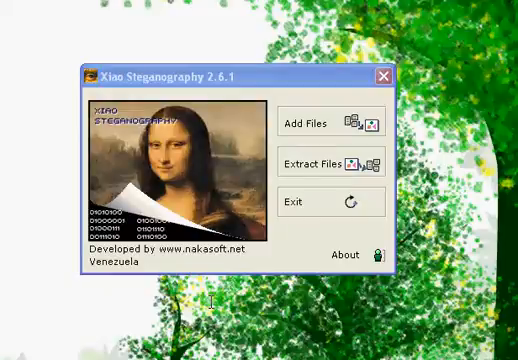
# Load test.bmp as the source image in the extract wizard and list its hidden files
pyautogui.click(316, 164)
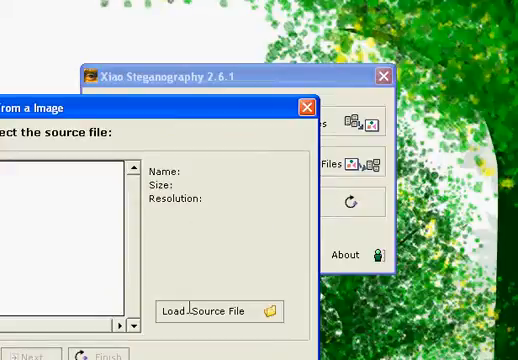
pyautogui.click(208, 312)
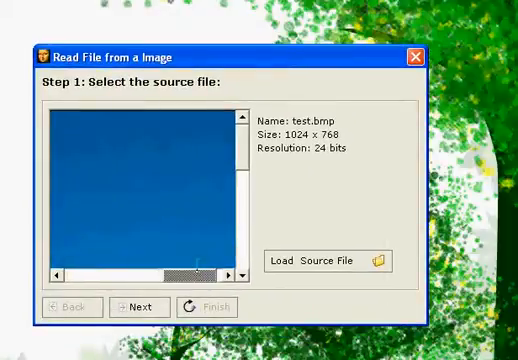
pyautogui.click(324, 260)
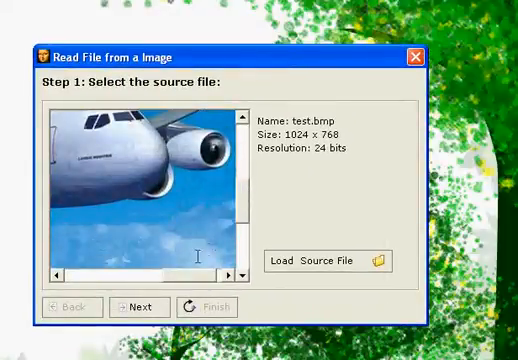
pyautogui.click(146, 306)
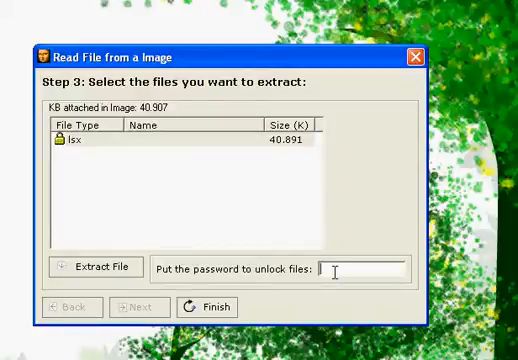
# Enter the password and extract the hidden xlsx file
pyautogui.write('***')
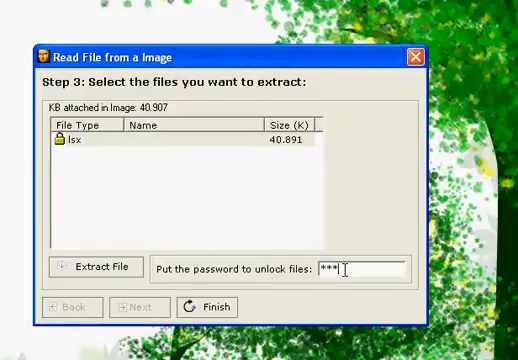
pyautogui.write('****')
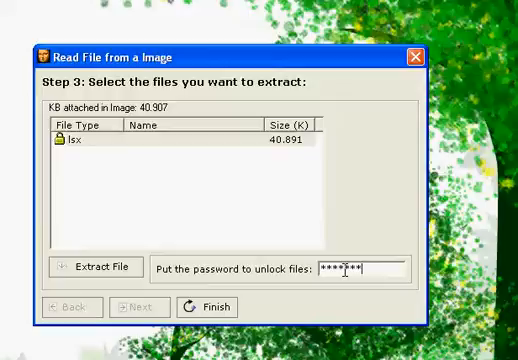
pyautogui.click(96, 268)
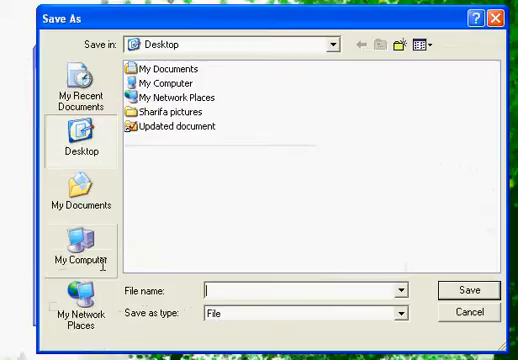
pyautogui.moveTo(270, 282)
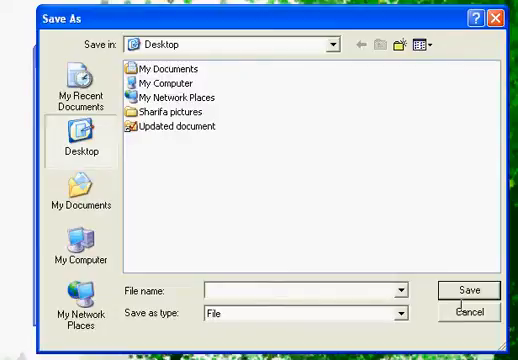
# Save the extracted spreadsheet to the Desktop as 20 and acknowledge the success message
pyautogui.write('20')
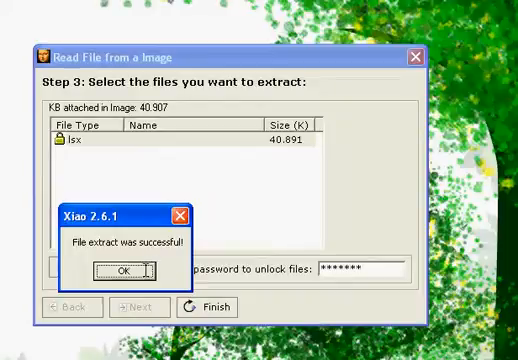
pyautogui.click(120, 272)
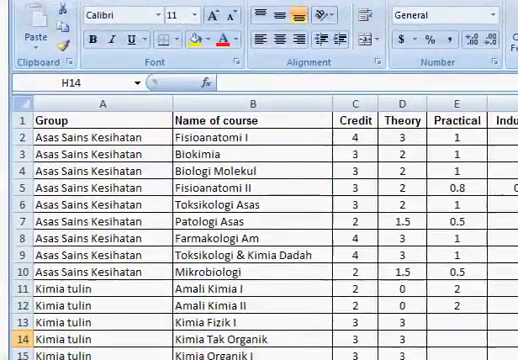
# Scroll right across the recovered course sheet to check the Credit, Theory, Practical and Industrial columns
pyautogui.hscroll(3)
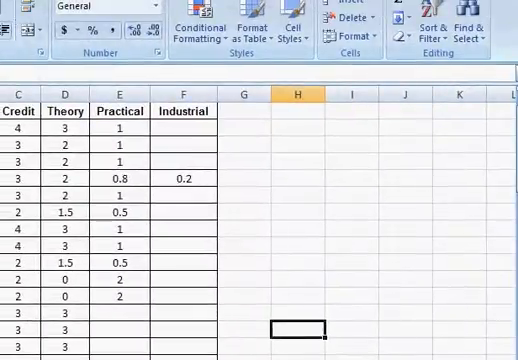